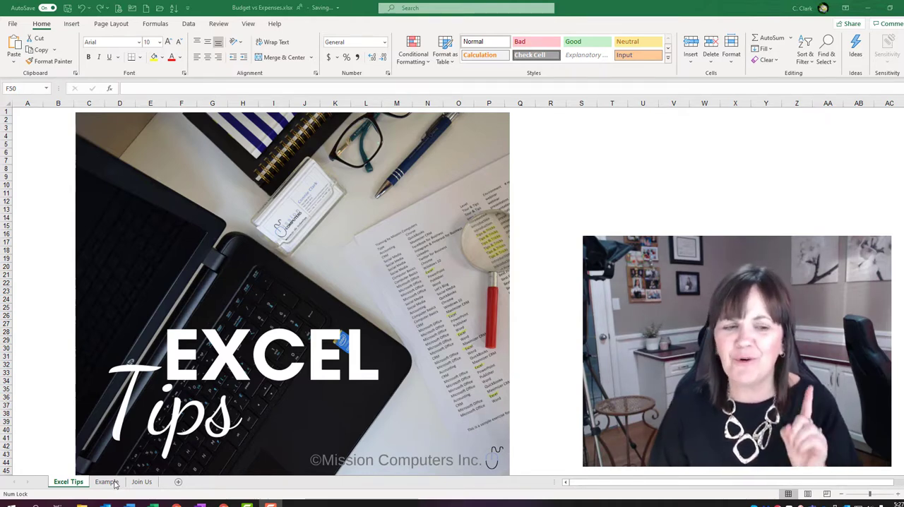
# - Switch to the Example sheet showing the 2020 Home Budget table
pyautogui.click(107, 481)
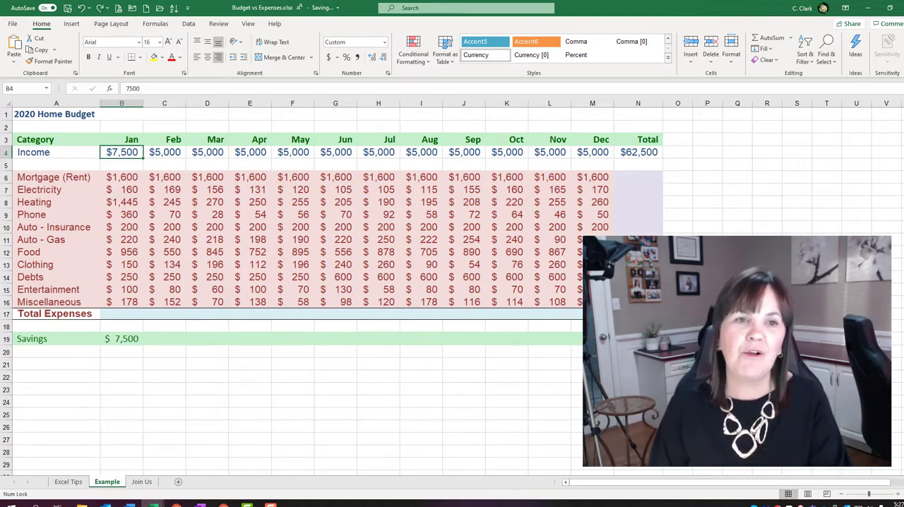
pyautogui.moveTo(536, 254)
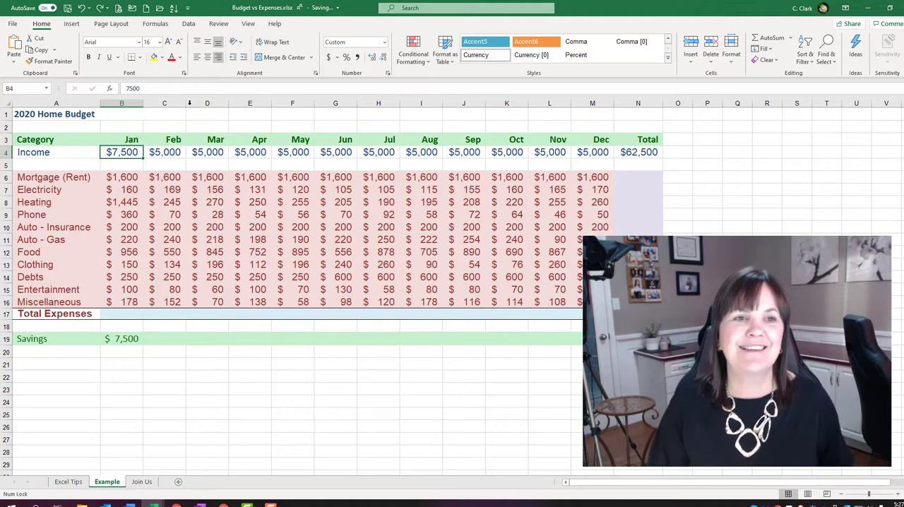
# - Insert a blank column before the Feb column C
pyautogui.click(164, 103)
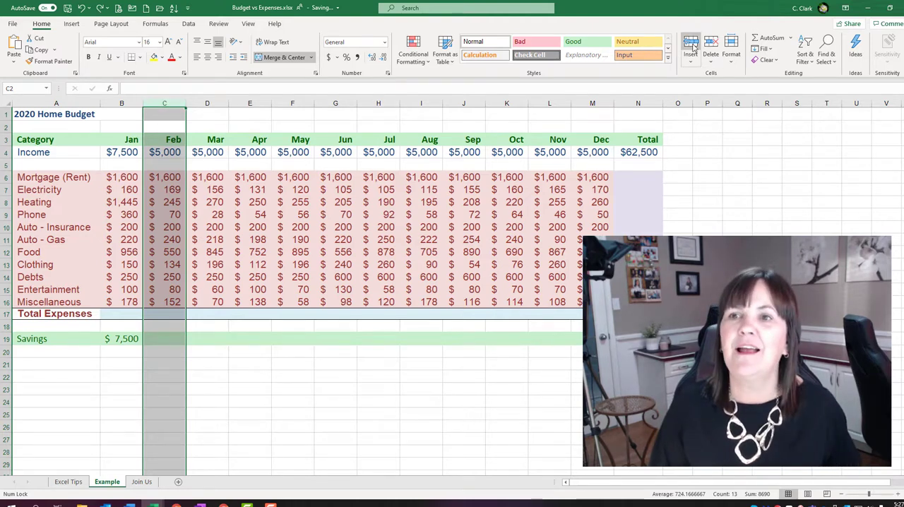
pyautogui.click(690, 44)
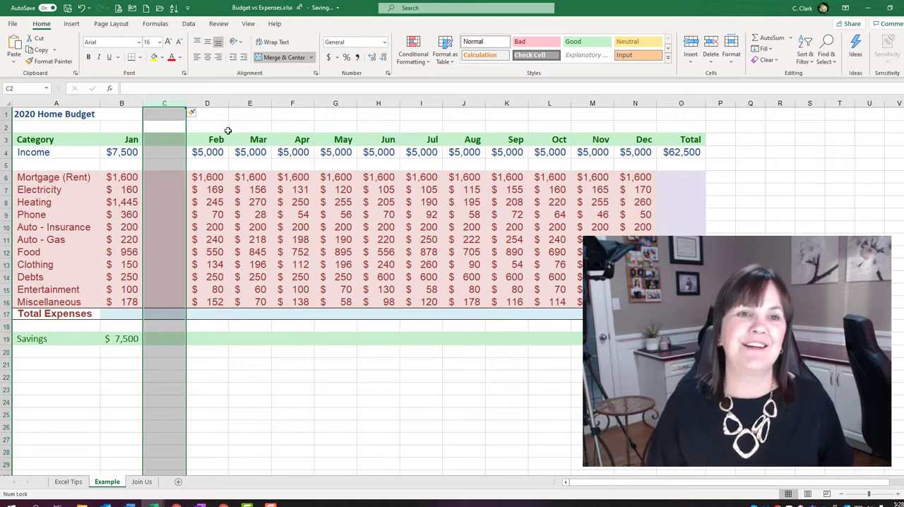
# - Undo the inserted column, then add month column headers through Nov to the selection
pyautogui.click(82, 8)
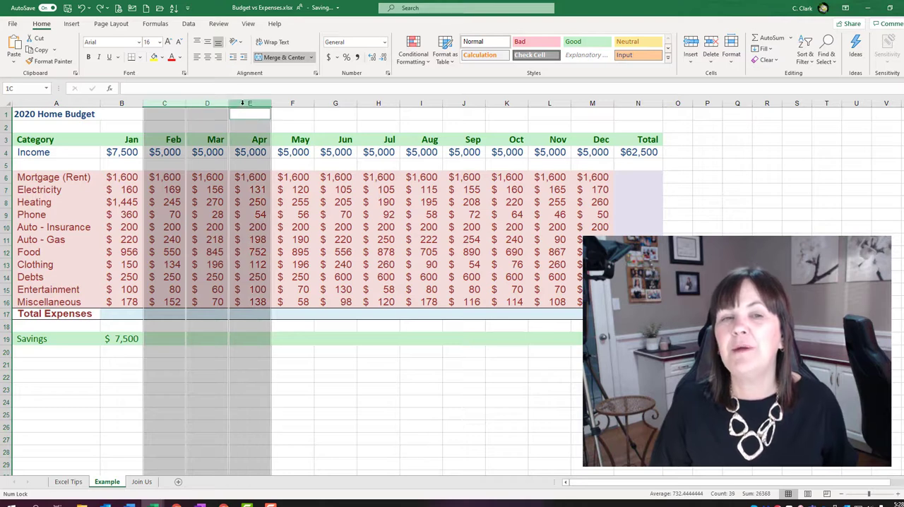
pyautogui.click(292, 114)
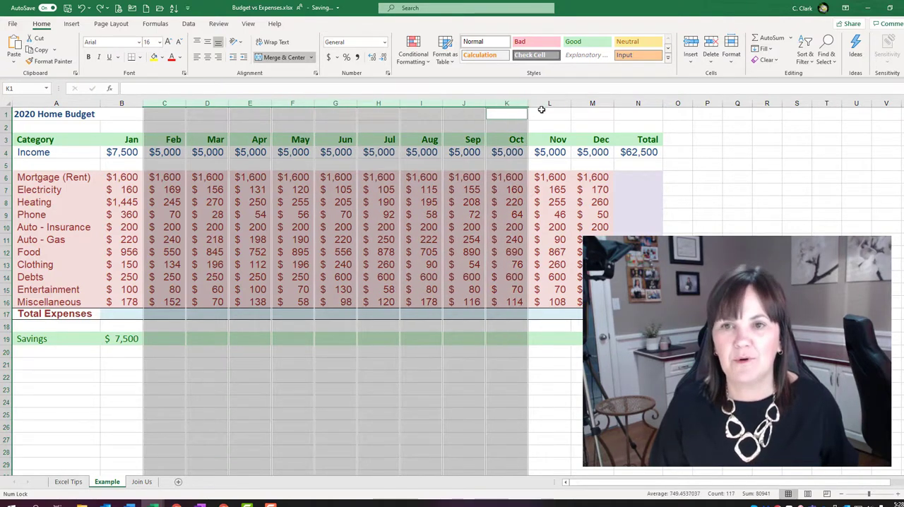
pyautogui.click(592, 103)
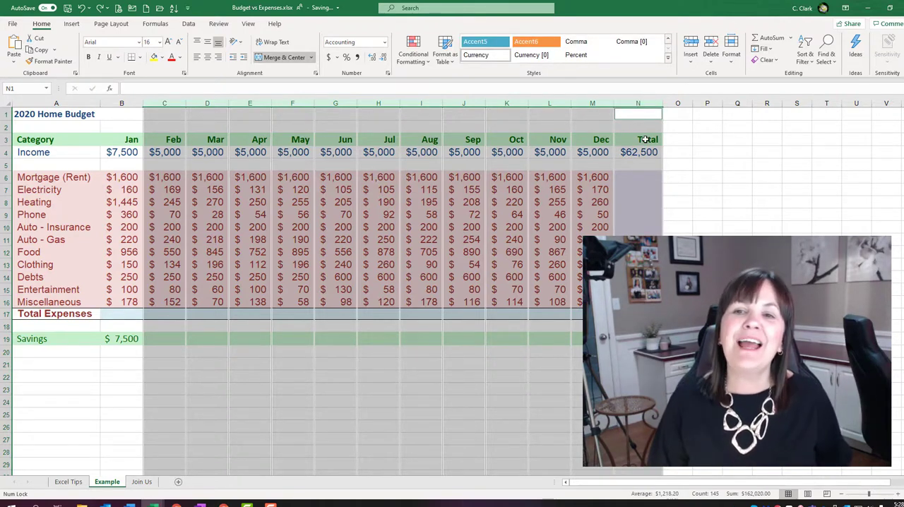
pyautogui.moveTo(690, 44)
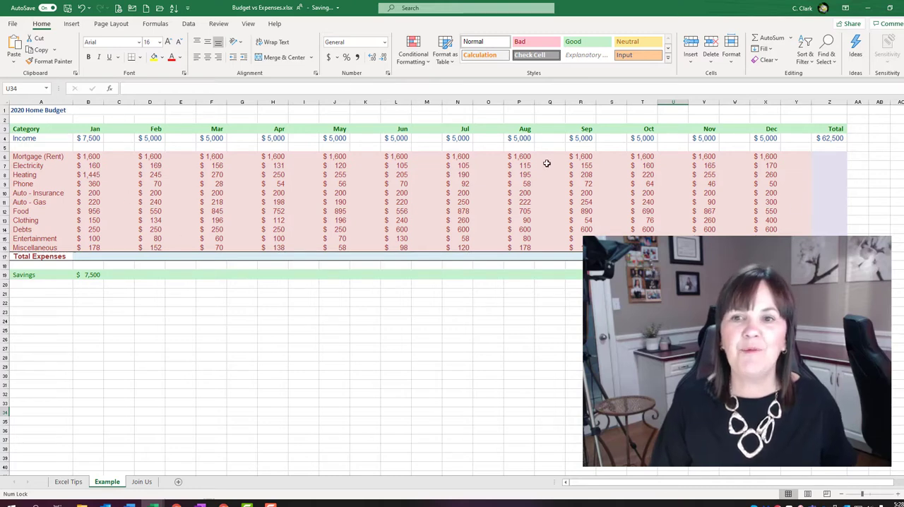
pyautogui.moveTo(478, 296)
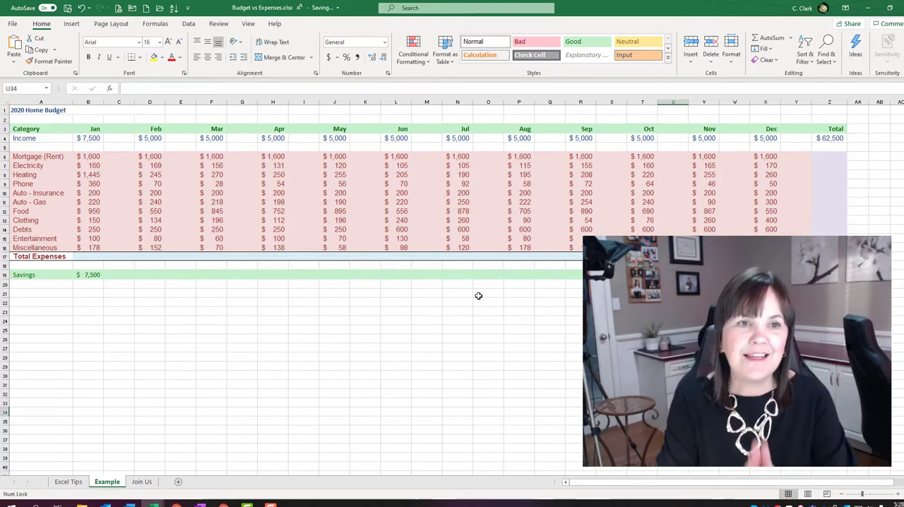